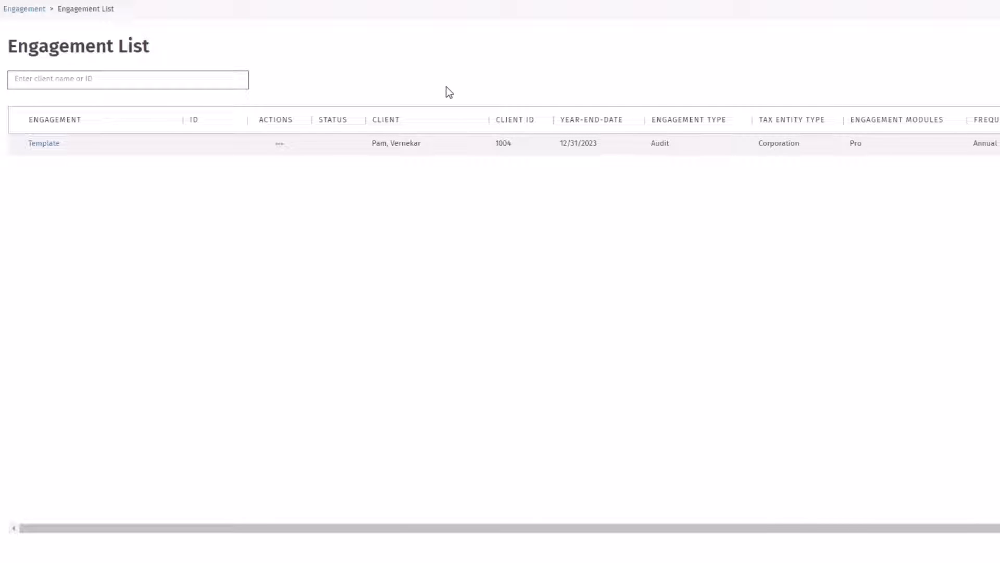
pyautogui.moveTo(146, 149)
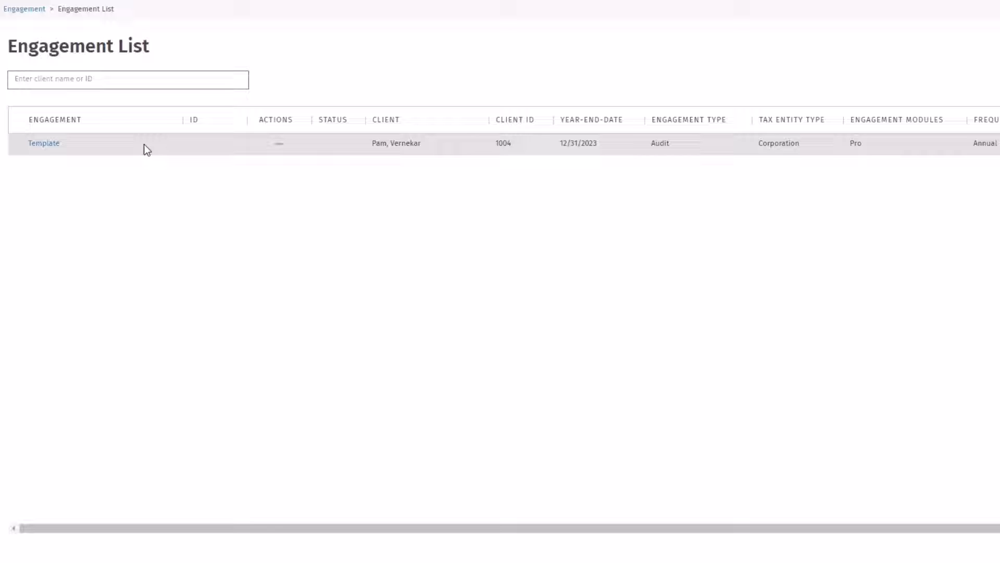
pyautogui.moveTo(276, 147)
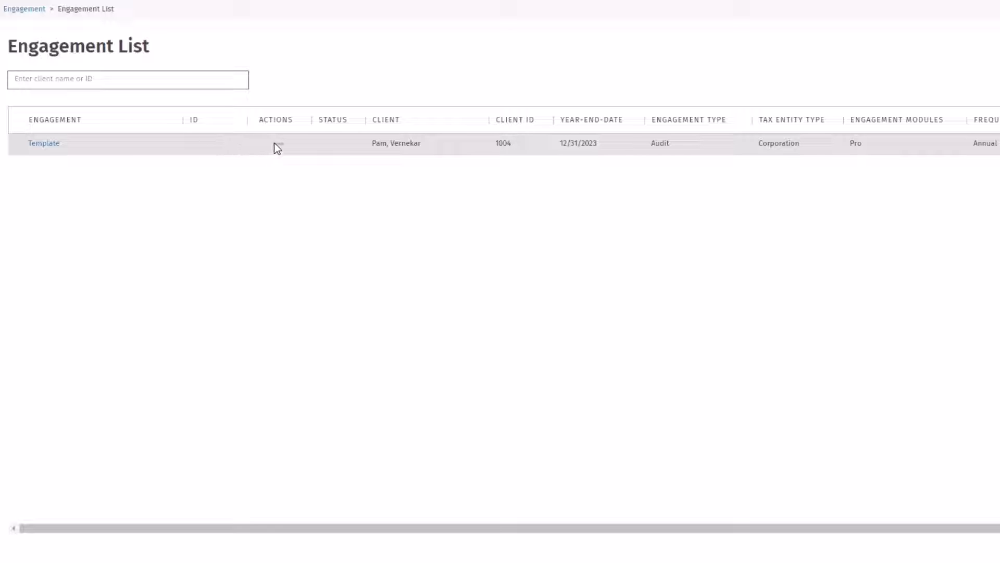
# - Choose Save Engagement as Template from the Template engagement's actions menu
pyautogui.click(279, 143)
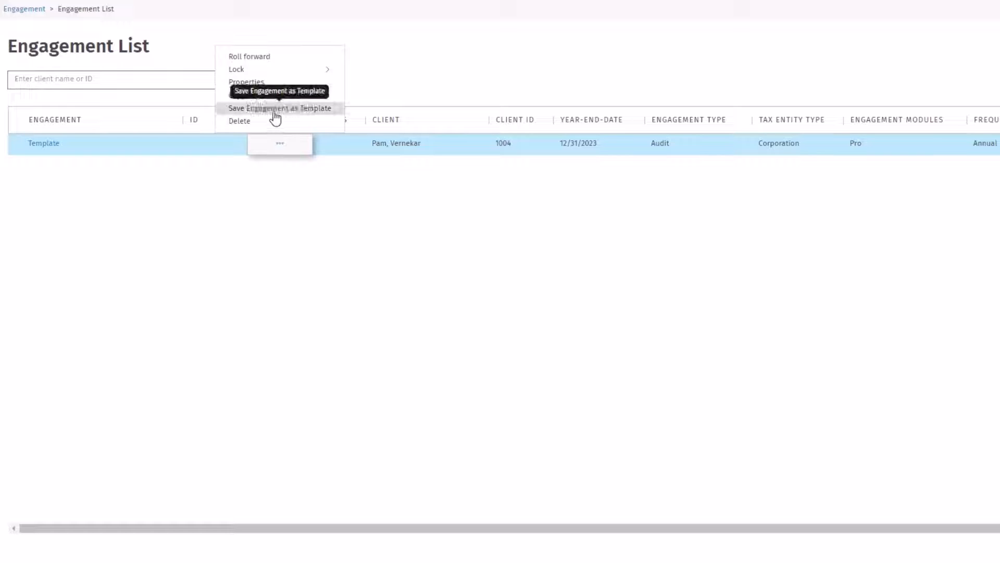
pyautogui.click(279, 108)
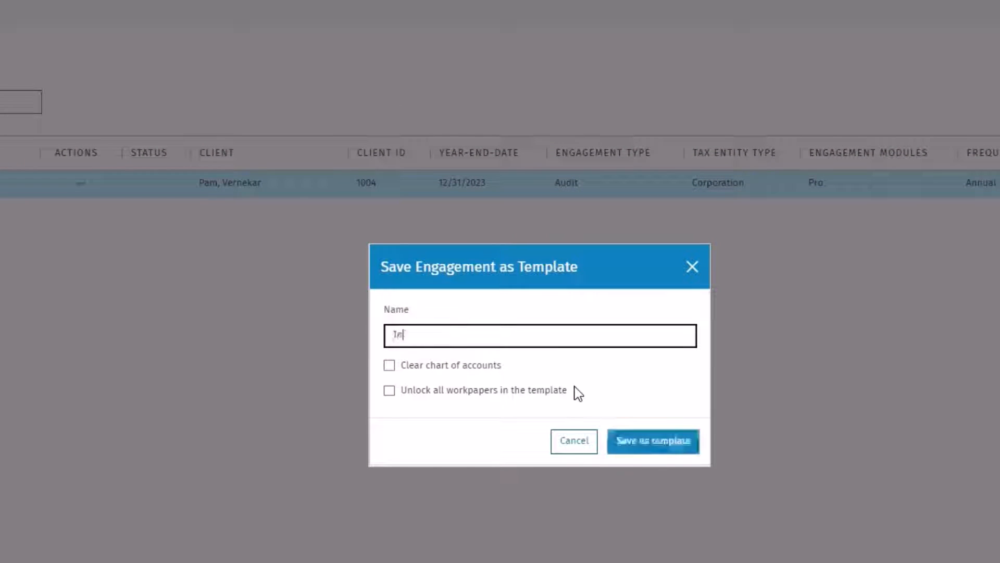
# - Save the template as 'Template 1' with all workpapers unlocked
pyautogui.write('Template 1')
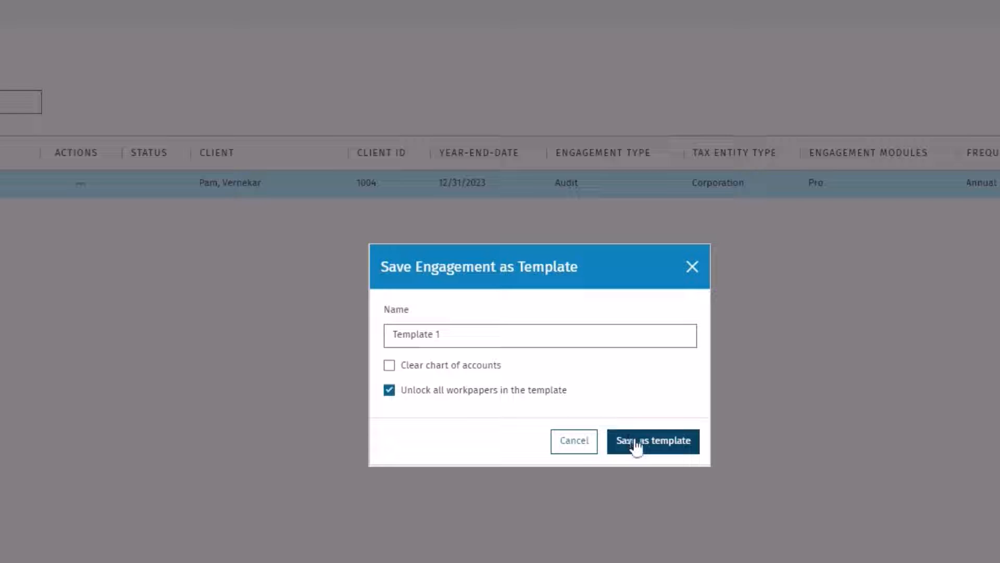
pyautogui.click(652, 441)
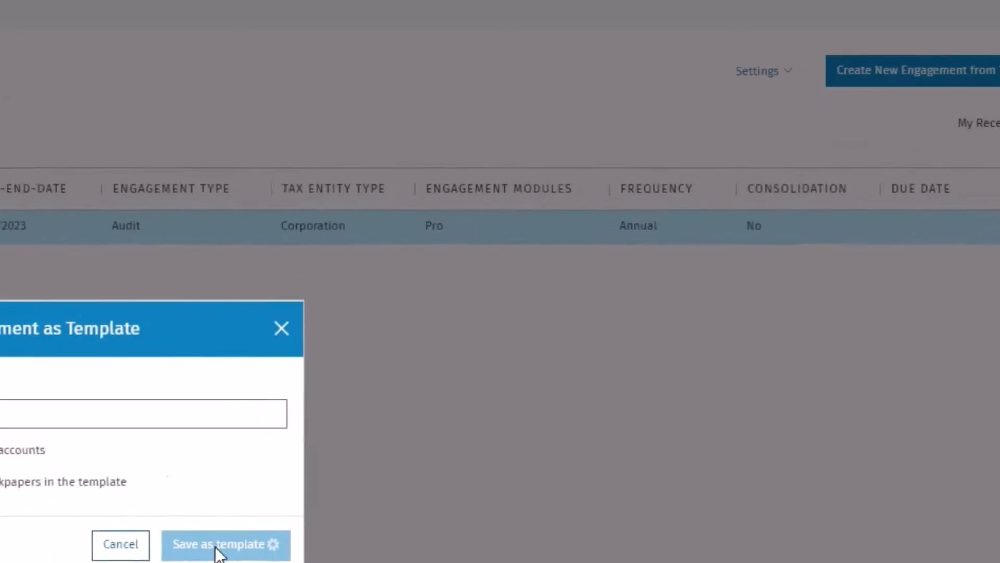
pyautogui.click(225, 544)
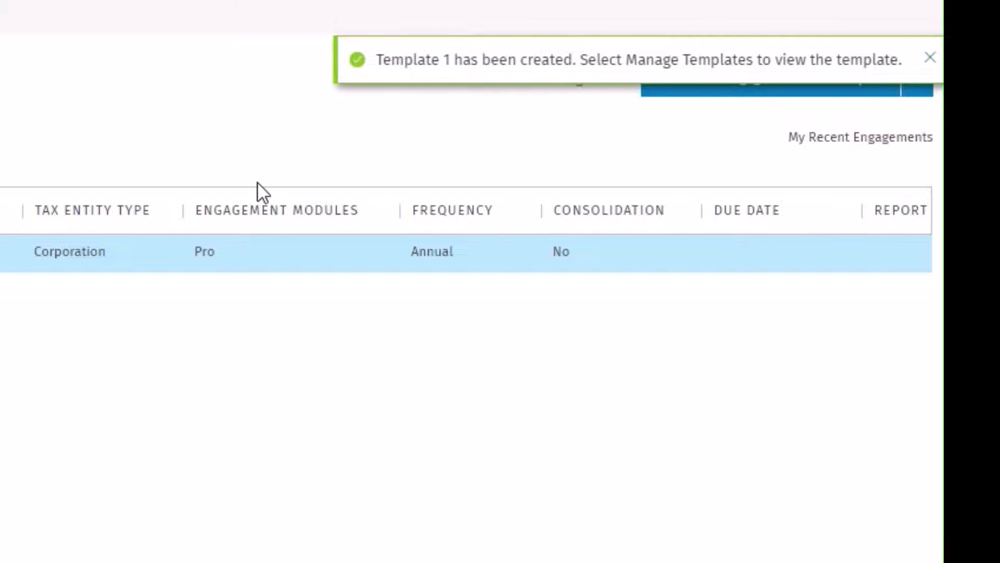
# - Begin a new engagement from template, choosing Template 1 as the source
pyautogui.click(930, 57)
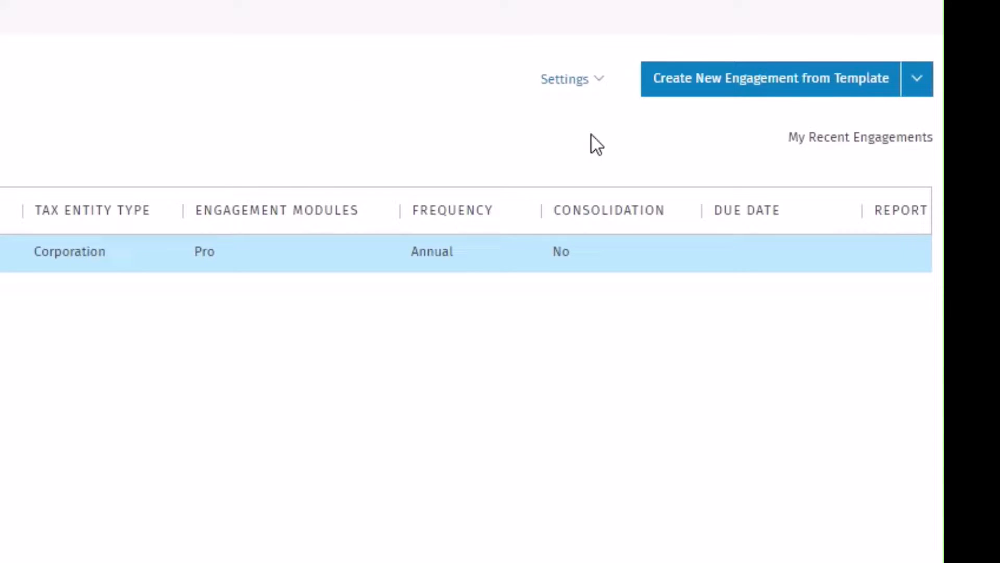
pyautogui.click(769, 78)
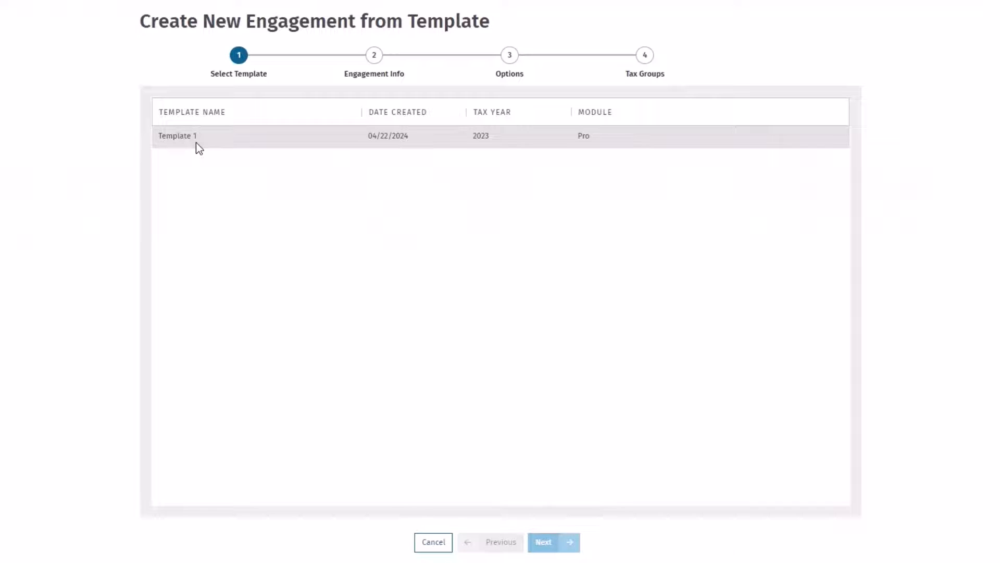
pyautogui.click(177, 136)
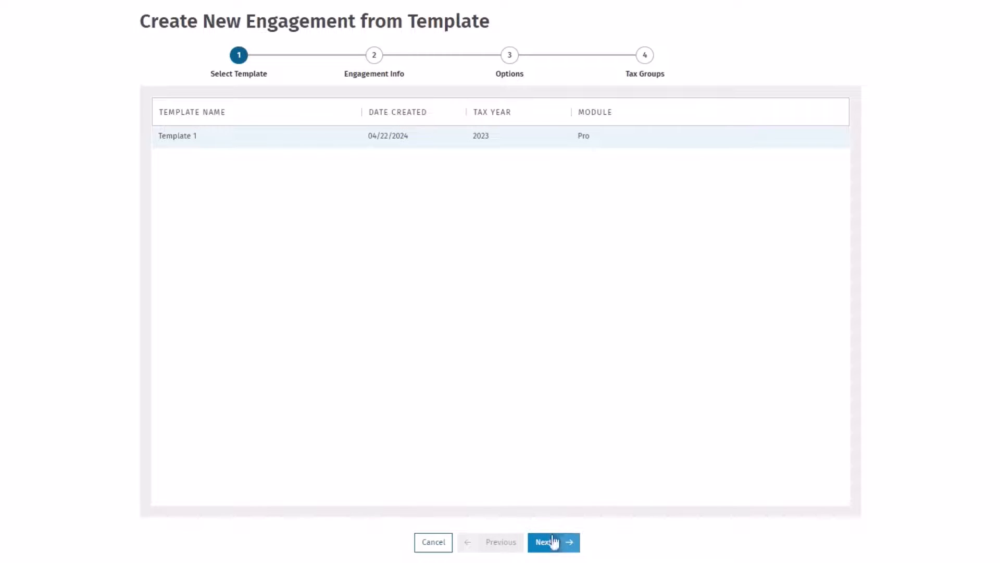
pyautogui.click(547, 541)
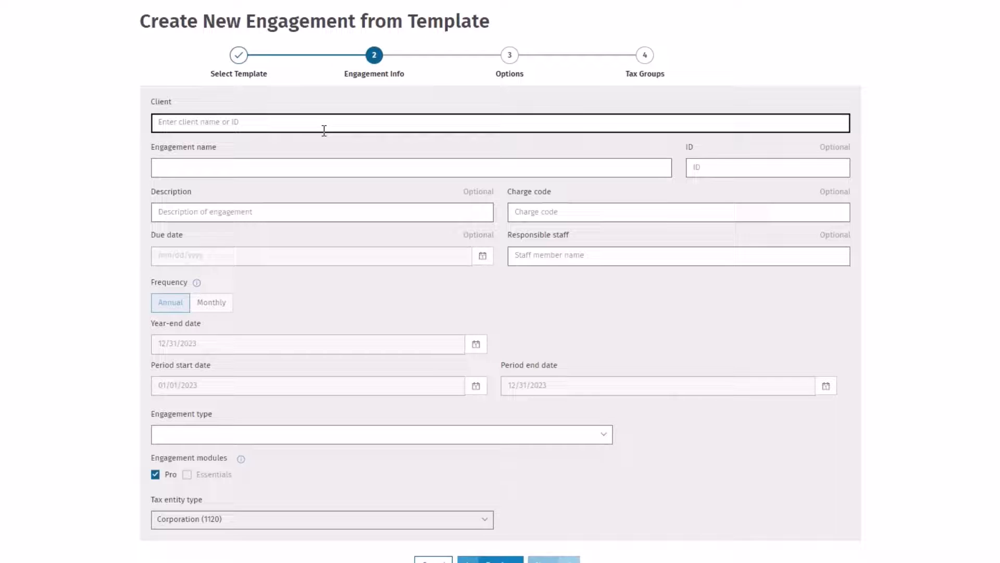
# - Assign client 1001 MK Corp and name the new engagement 'Test'
pyautogui.write('1001 MK Corp')
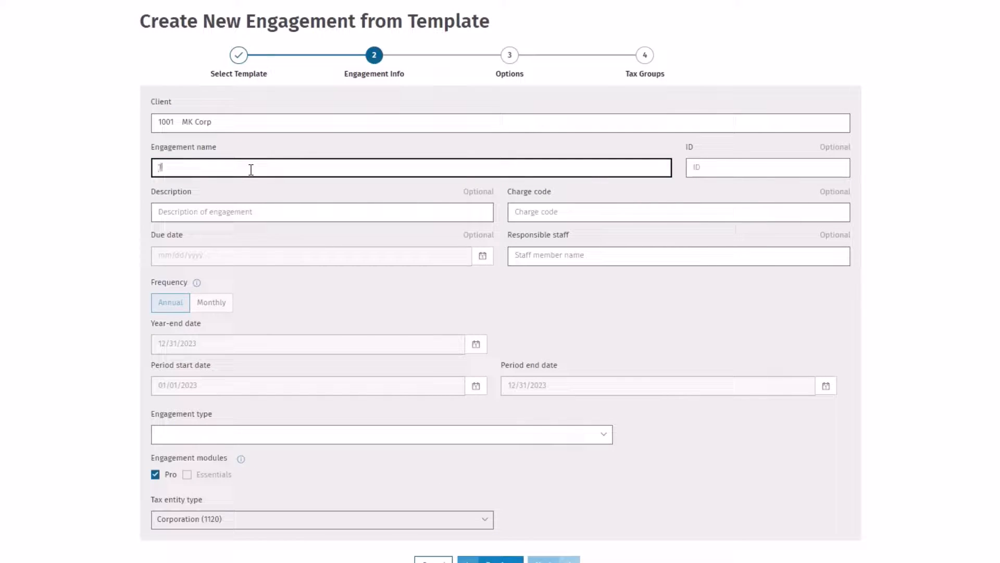
pyautogui.write('Test')
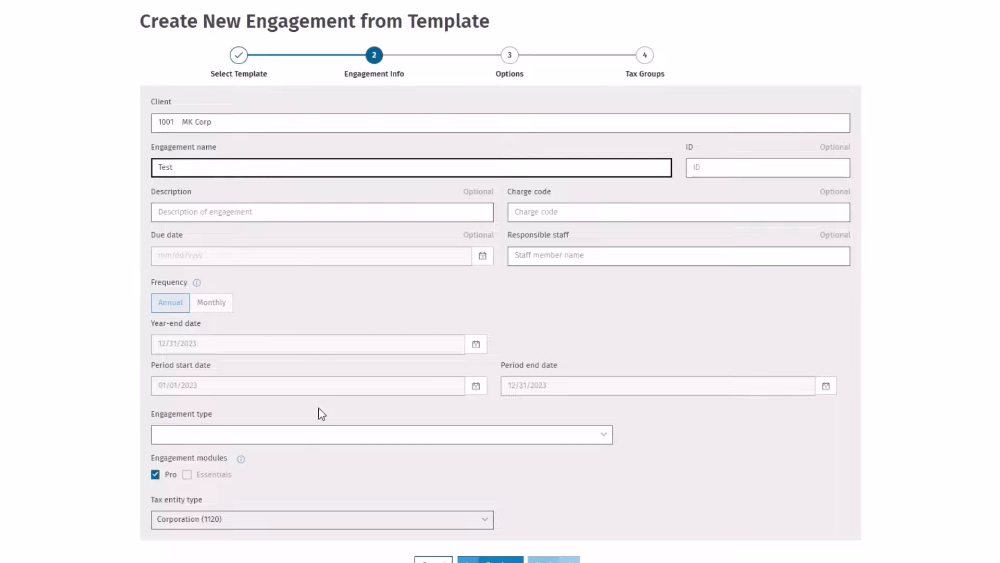
# - Keep Chart of accounts, Workpapers and Unlock workpapers copied and advance to Tax Groups
pyautogui.click(381, 434)
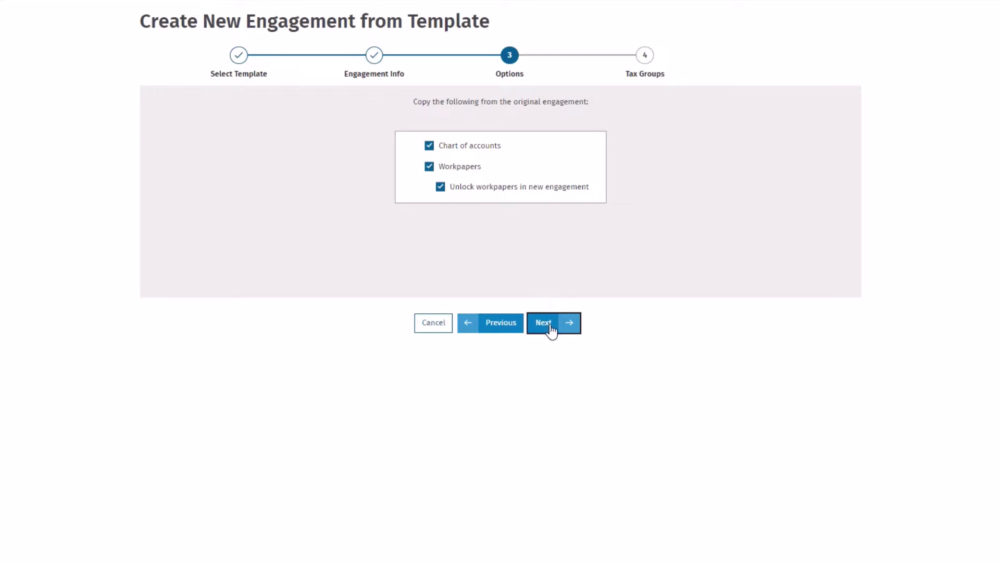
pyautogui.click(543, 322)
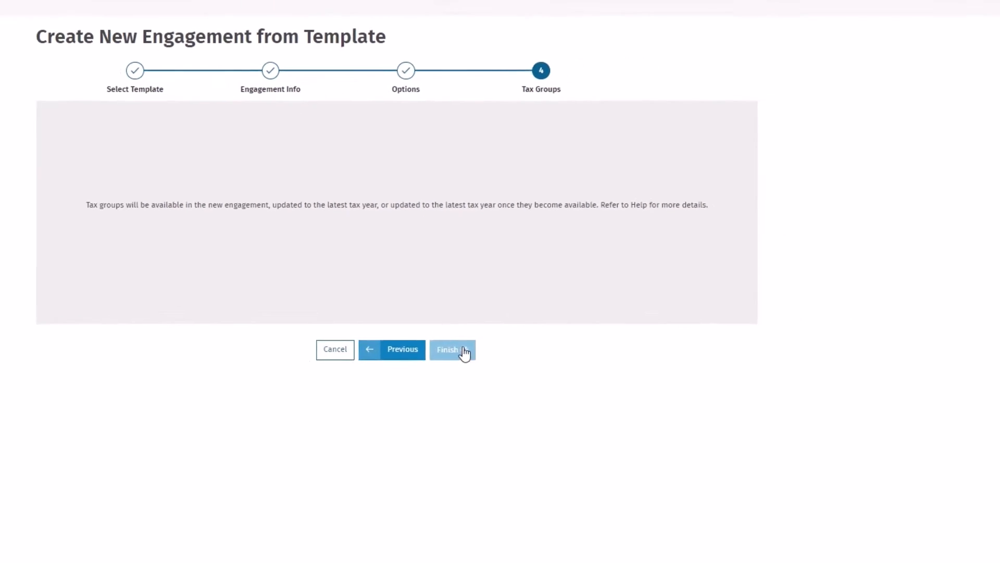